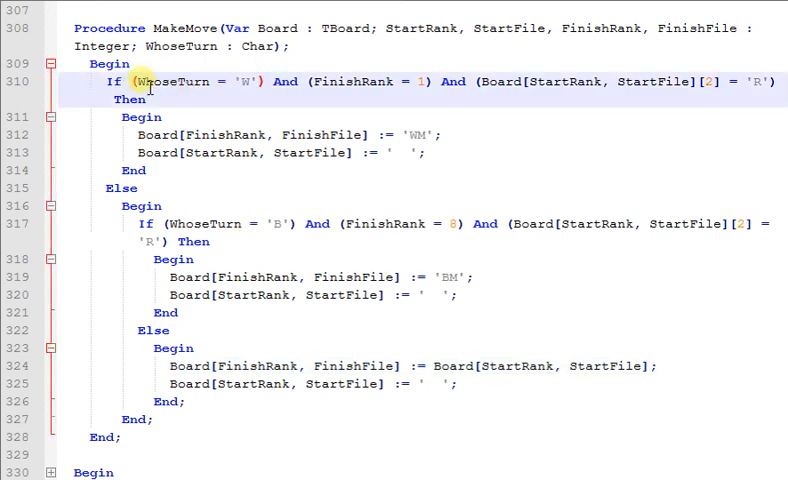
{"action": "mouse_move", "coordinate": [216, 94]}
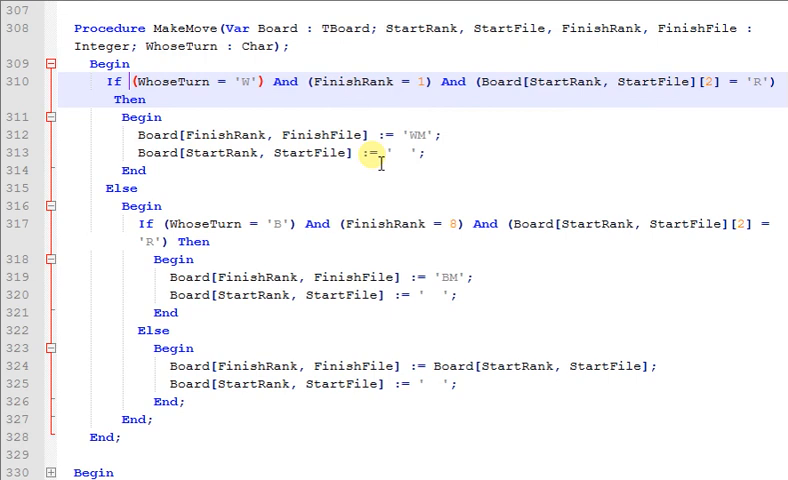
{"action": "mouse_move", "coordinate": [248, 228]}
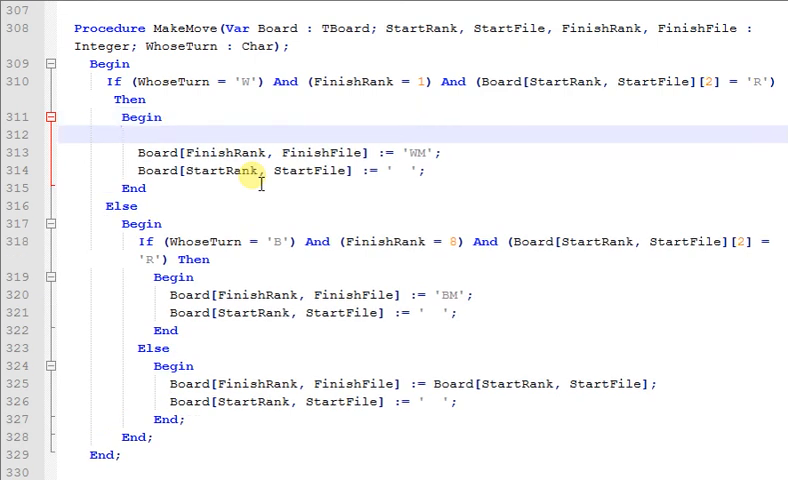
{"action": "type", "text": "//Check if a piece has"}
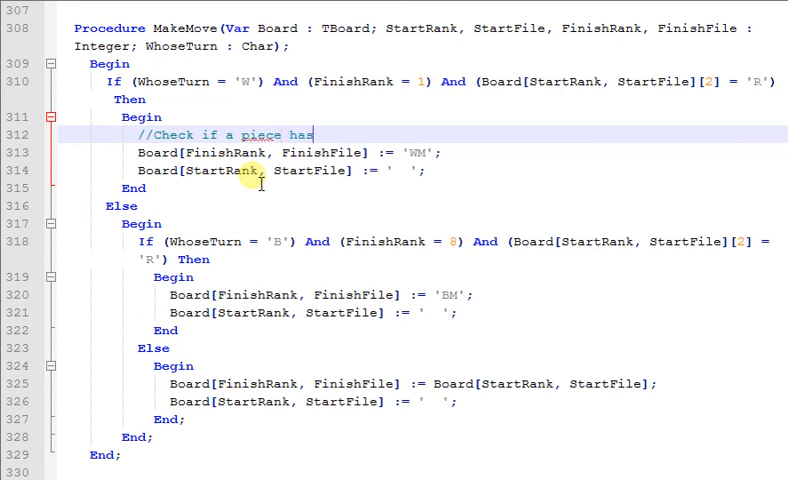
{"action": "type", "text": "been taken"}
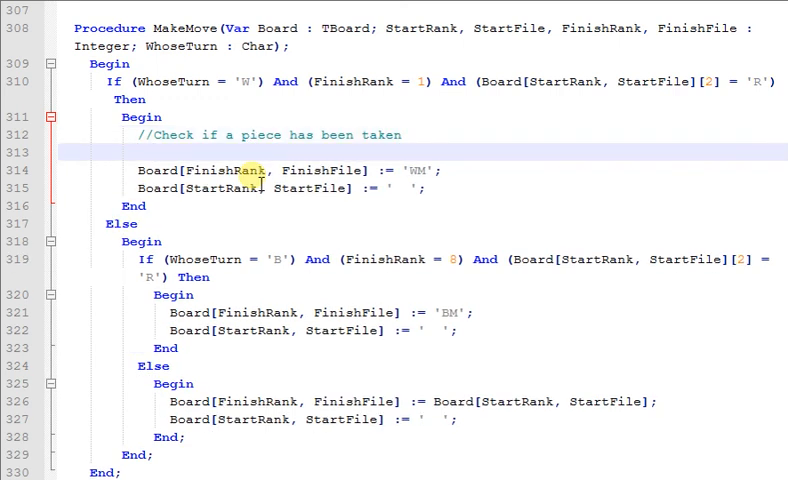
{"action": "type", "text": "//Update the"}
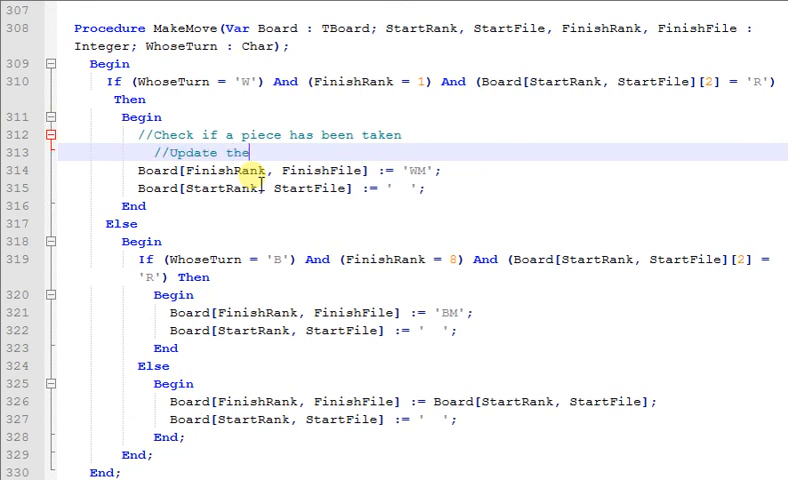
{"action": "type", "text": "score acc"}
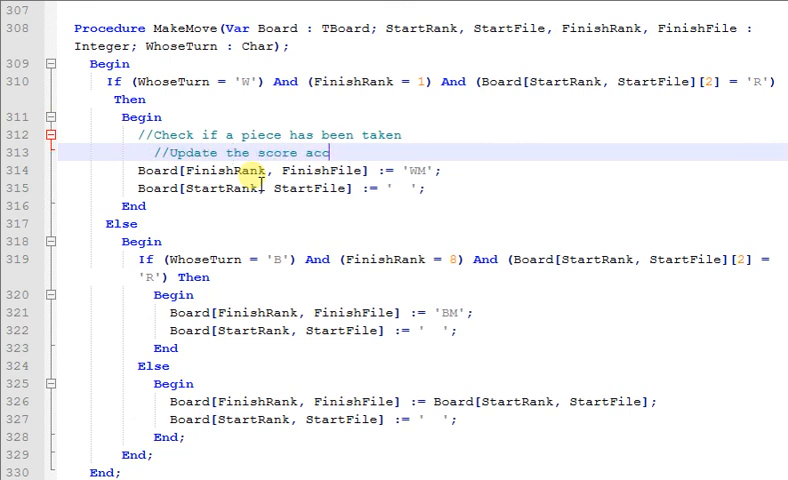
{"action": "type", "text": "or"}
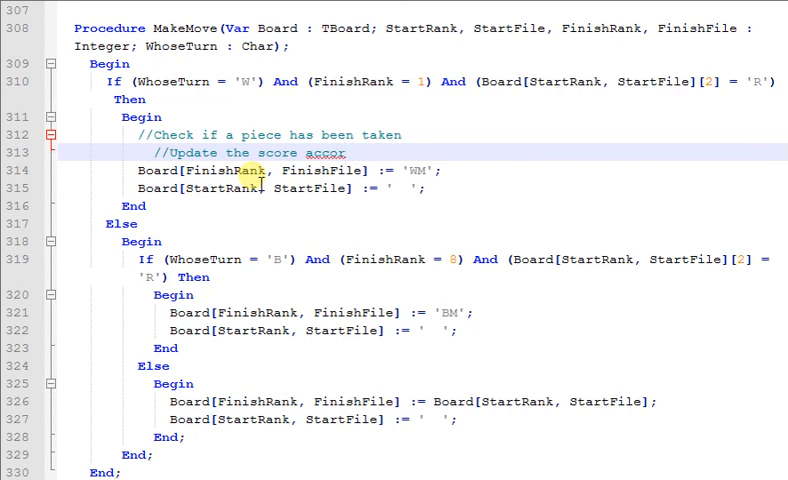
{"action": "type", "text": "ding to the"}
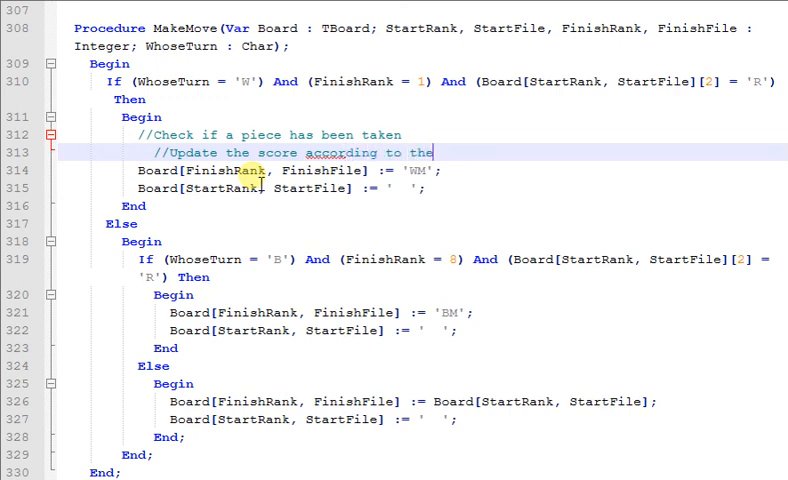
{"action": "type", "text": "piece"}
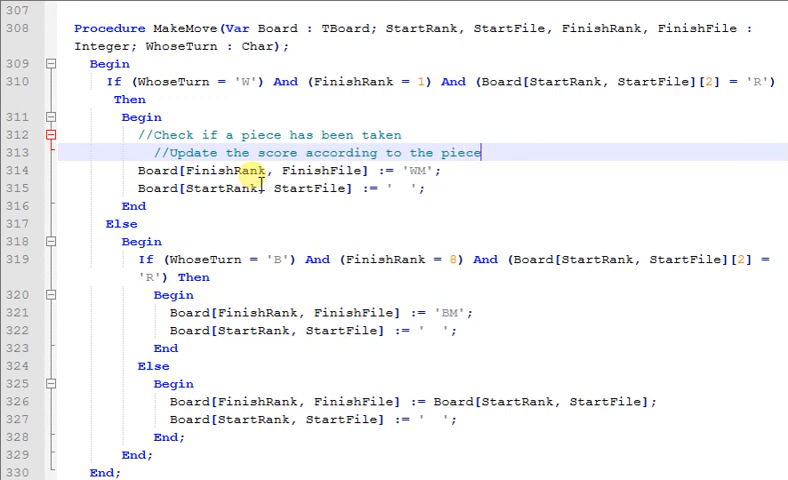
{"action": "type", "text": "taken"}
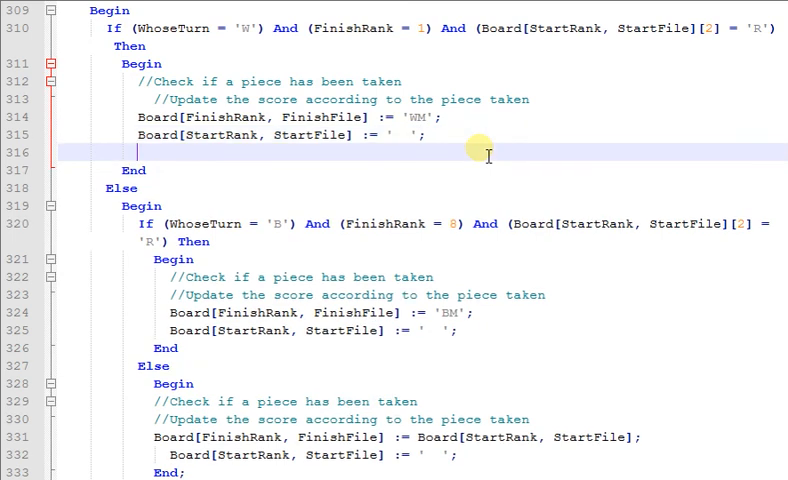
{"action": "type", "text": "//Update"}
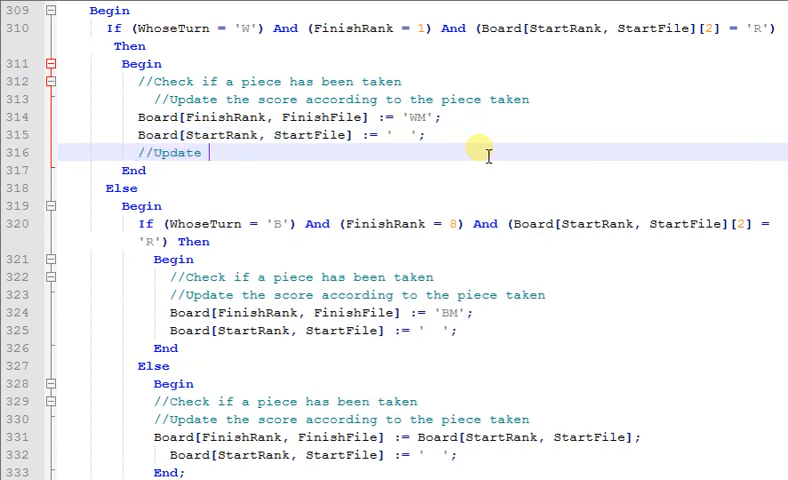
{"action": "type", "text": "the score"}
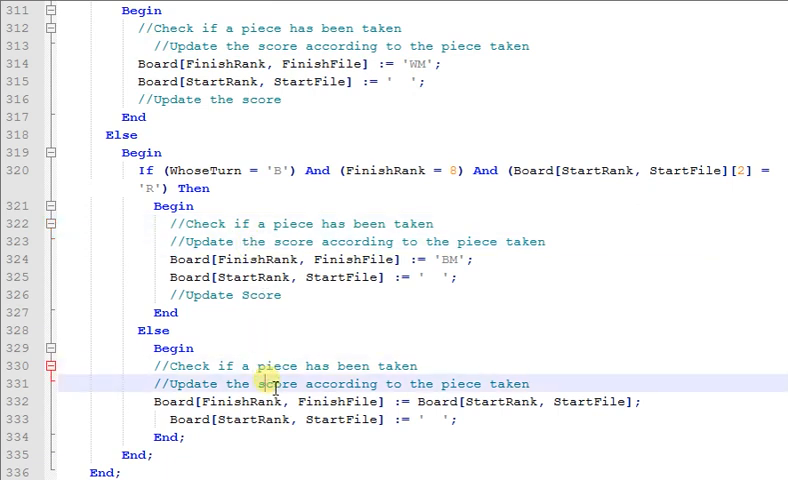
{"action": "scroll", "scroll_direction": "up", "scroll_amount": 3}
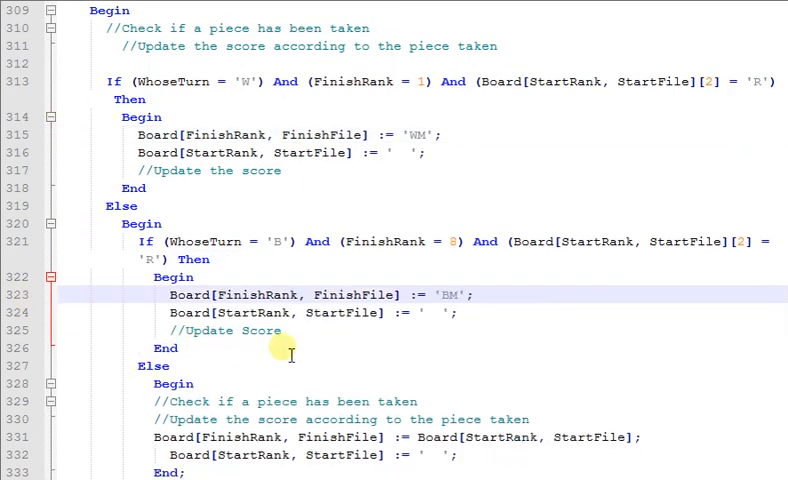
{"action": "scroll", "scroll_direction": "down", "scroll_amount": 3}
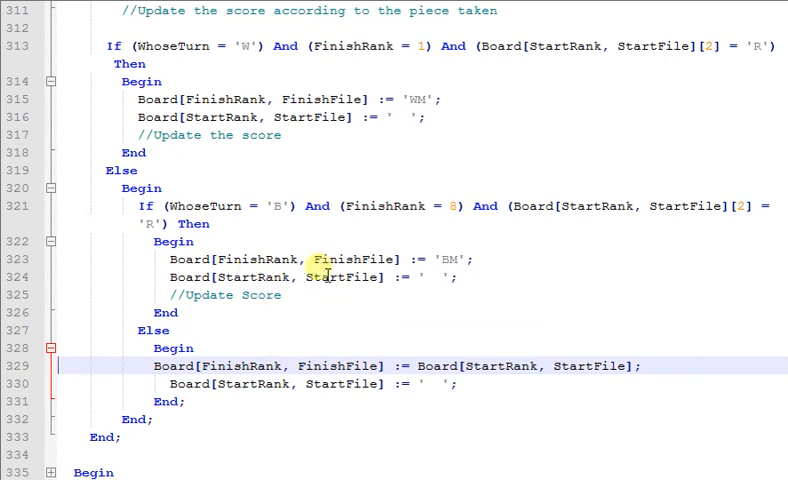
{"action": "scroll", "scroll_direction": "up", "scroll_amount": 3}
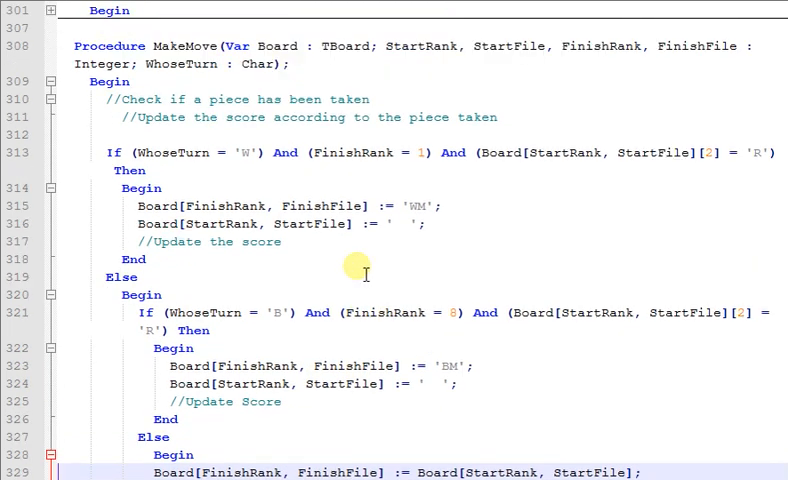
{"action": "scroll", "scroll_direction": "down", "scroll_amount": 3}
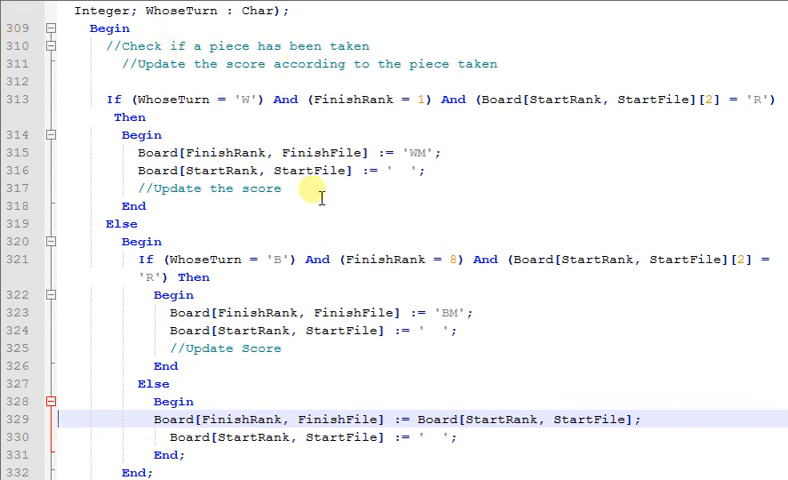